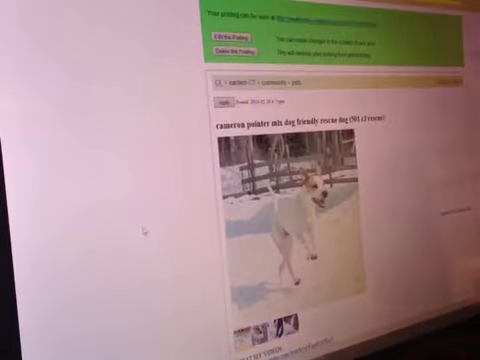
- View the live Cameron pointer mix ad from the active postings table, showing its photo and details
{"action": "scroll", "scroll_direction": "down", "scroll_amount": 3}
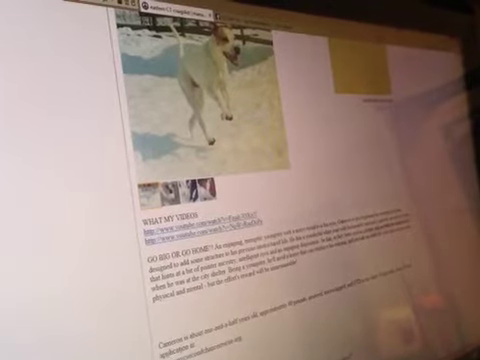
{"action": "scroll", "scroll_direction": "down", "scroll_amount": 3}
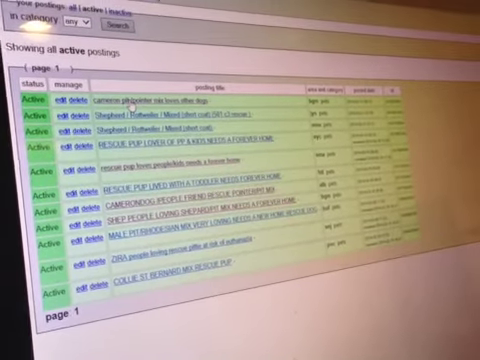
{"action": "left_click", "coordinate": [180, 104]}
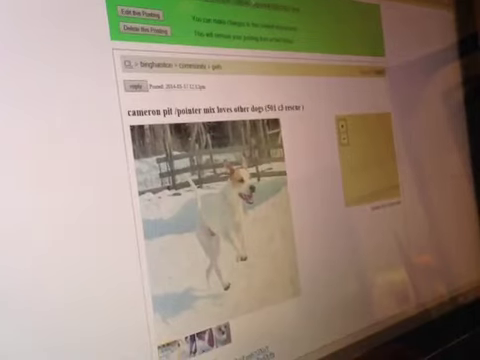